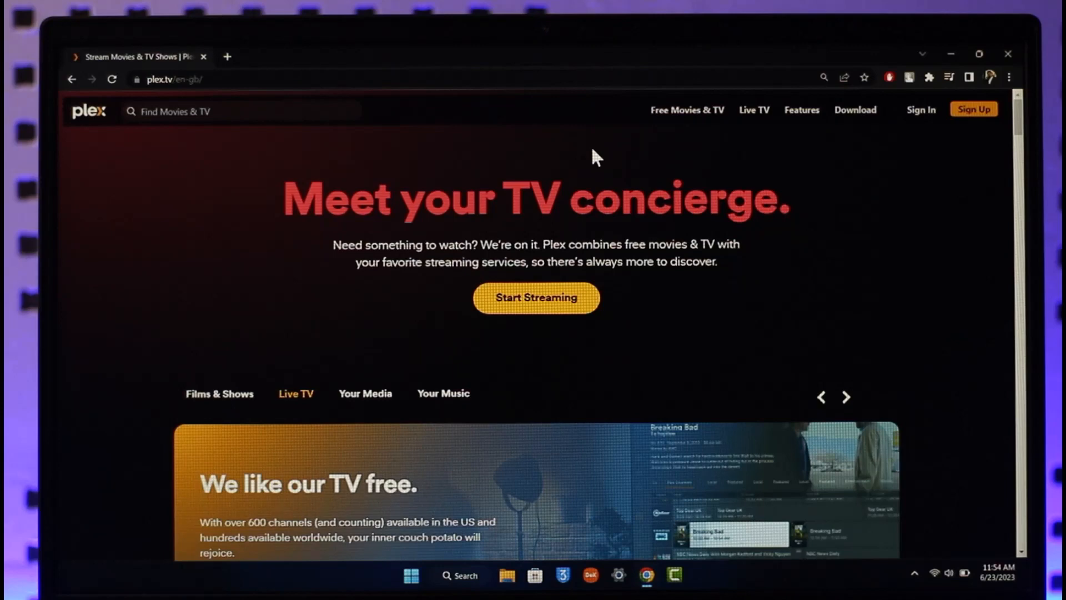
Open the Plex Account Sign in dialog from the homepage navigation bar
{"action": "left_click", "coordinate": [365, 393]}
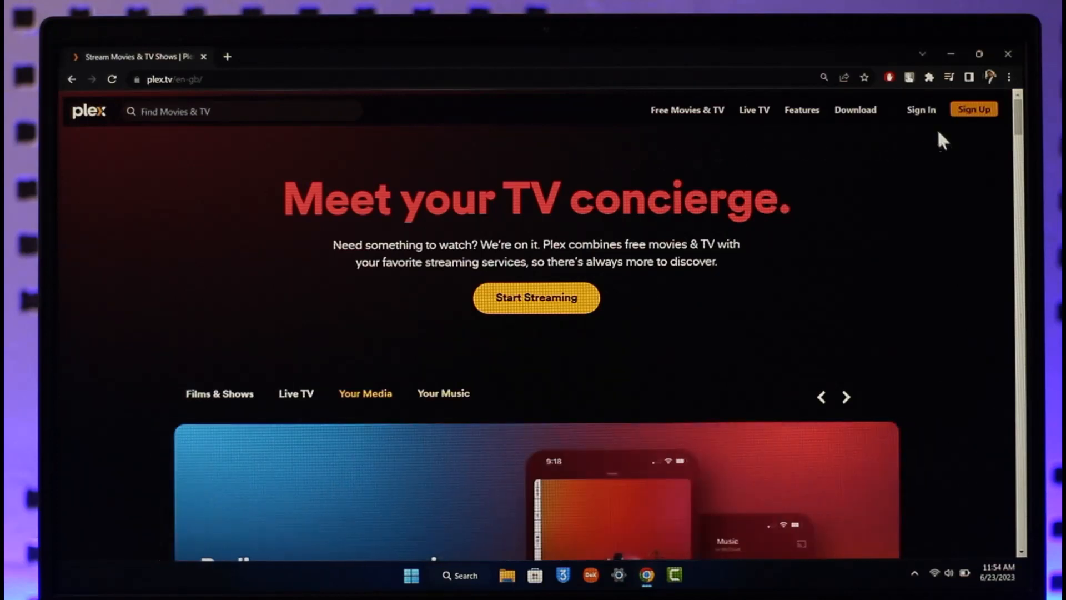
{"action": "mouse_move", "coordinate": [921, 109]}
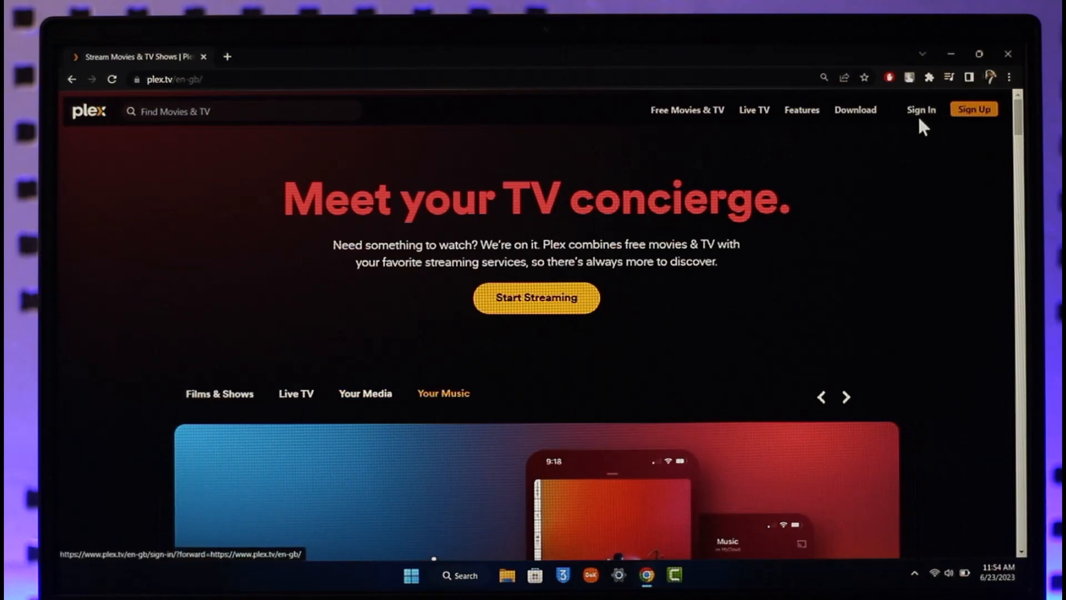
{"action": "mouse_move", "coordinate": [921, 110]}
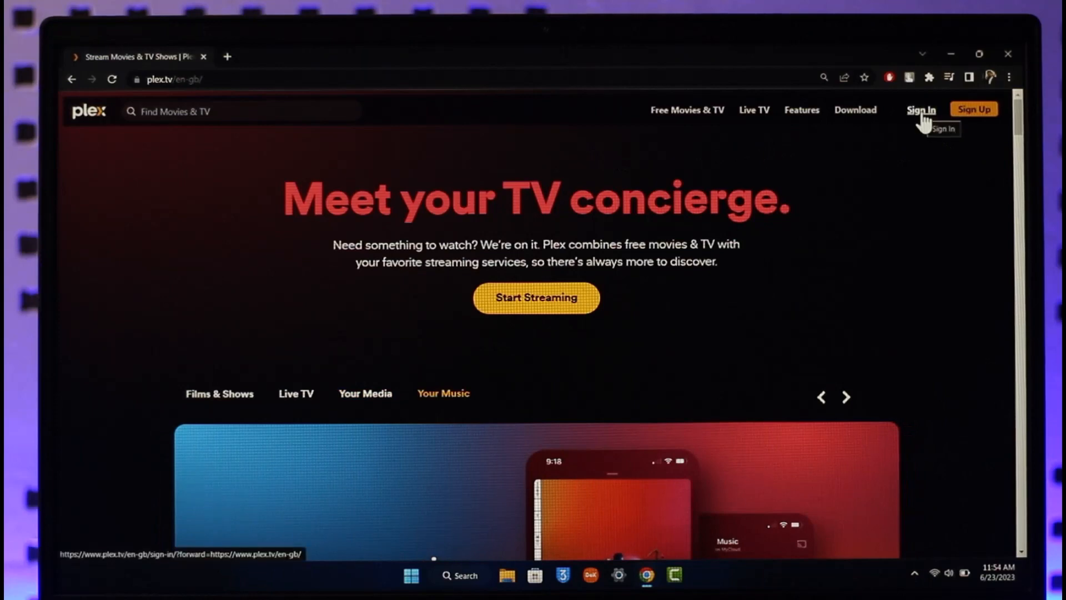
{"action": "left_click", "coordinate": [845, 397]}
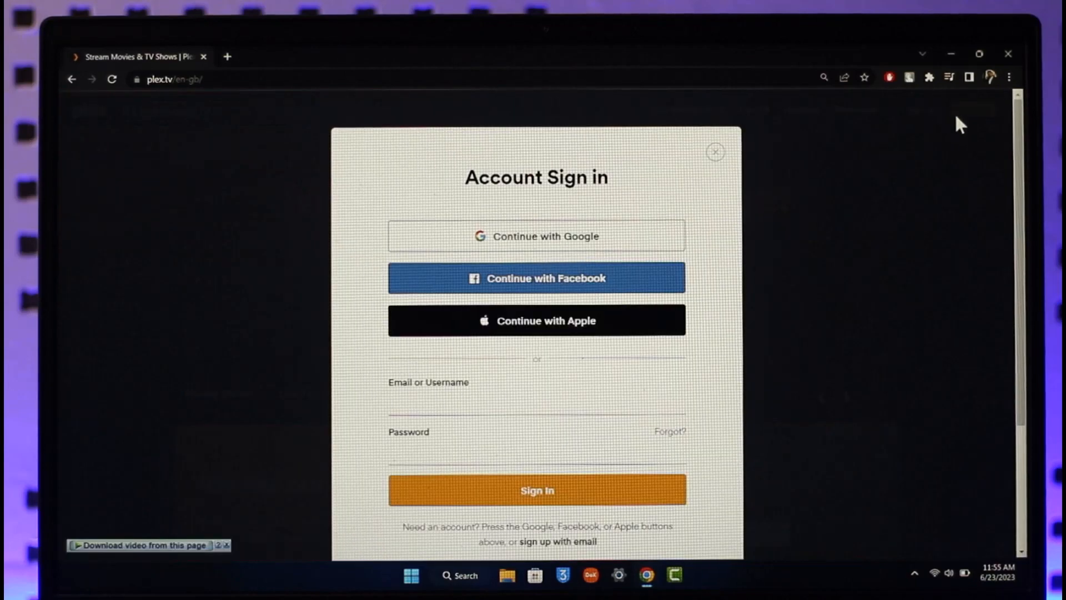
{"action": "mouse_move", "coordinate": [742, 190]}
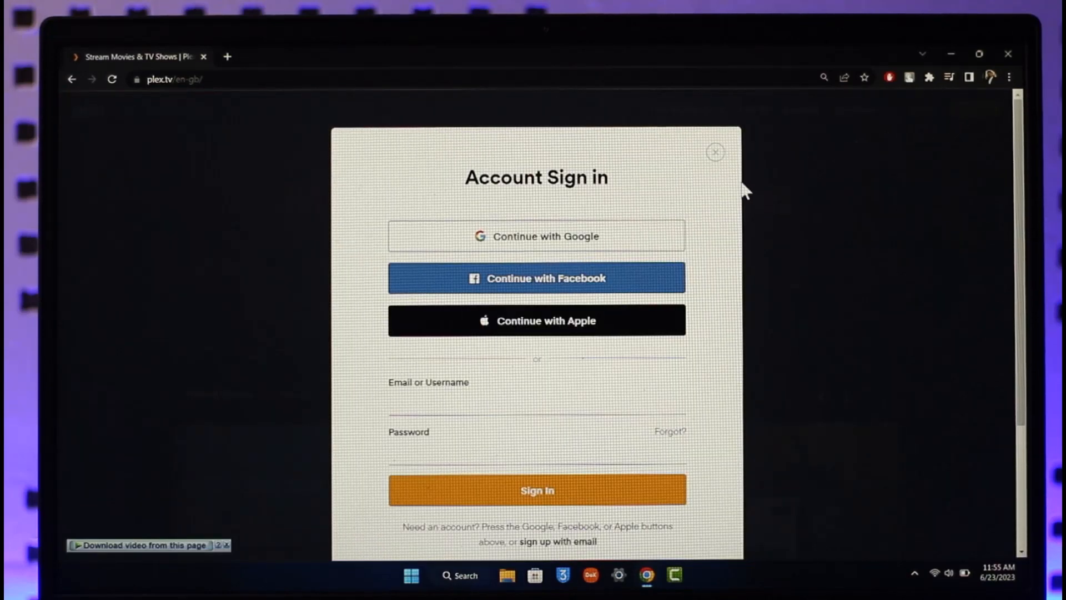
Scroll the sign-in dialog down to the Email or Username field
{"action": "scroll", "scroll_direction": "down", "scroll_amount": 3}
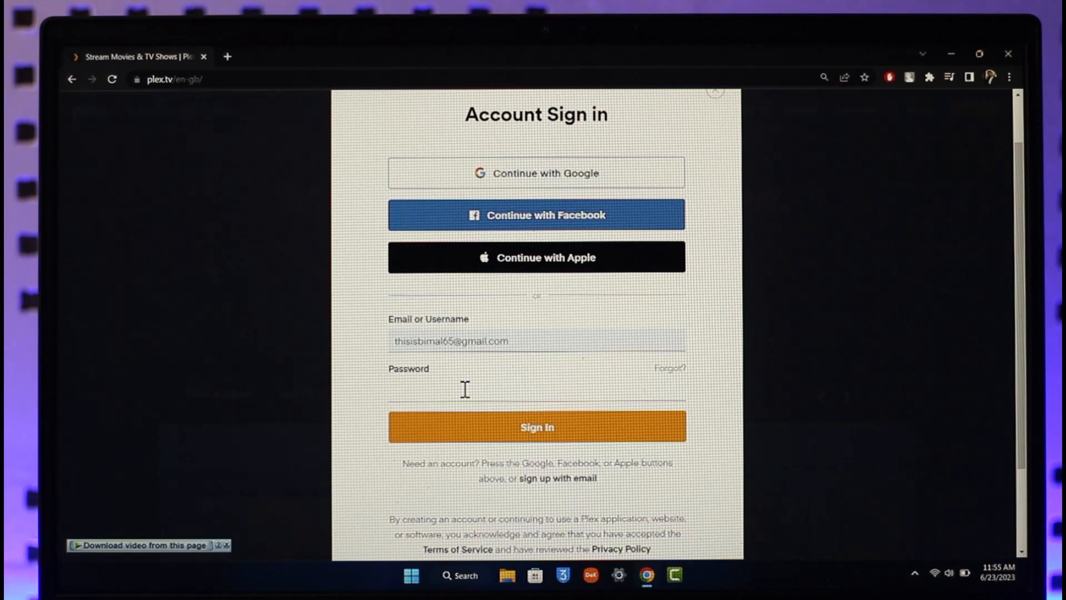
{"action": "mouse_move", "coordinate": [510, 424]}
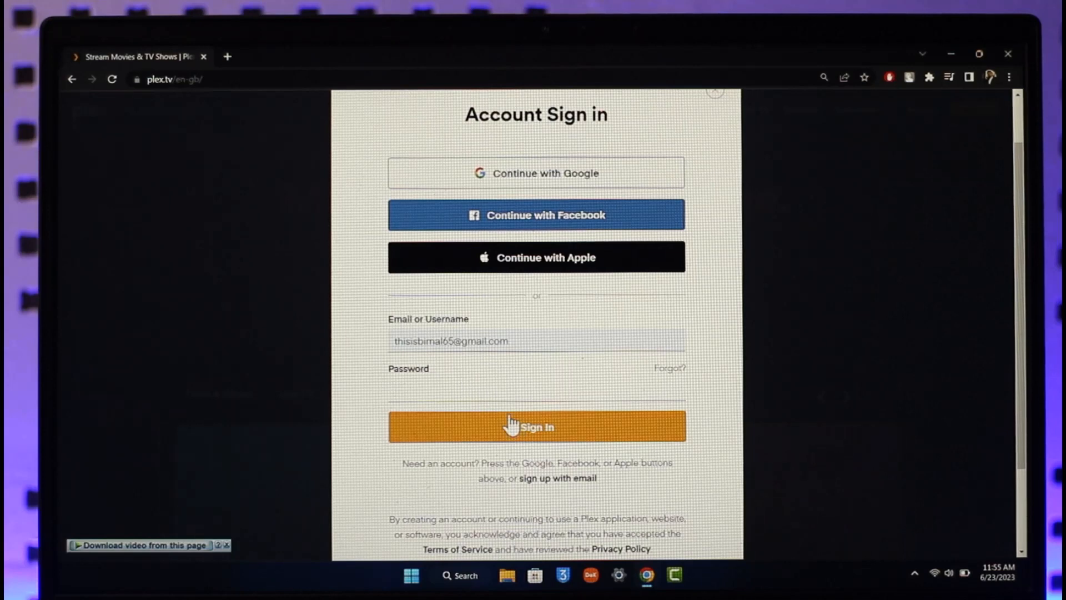